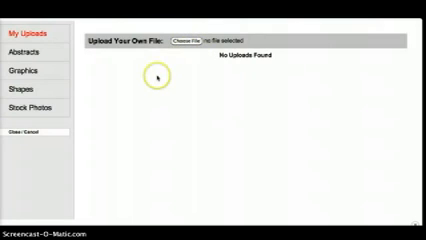
mouse_move(34, 50)
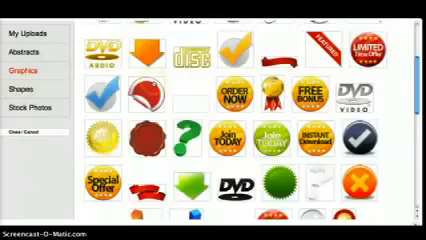
Step: Browse the badge graphics, the shapes collection, then scroll through the stock photos library
scroll("down", 3)
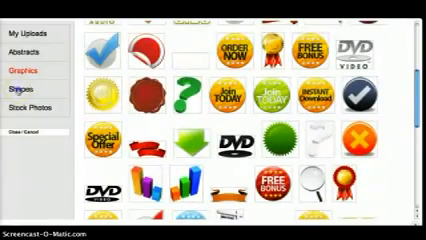
left_click(26, 102)
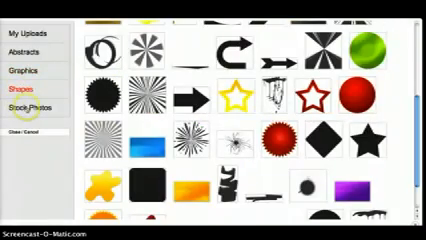
left_click(24, 100)
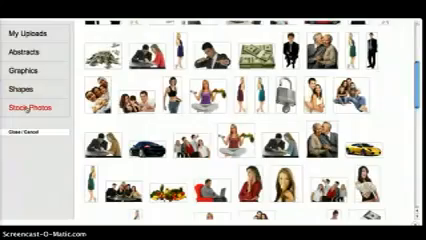
scroll("down", 3)
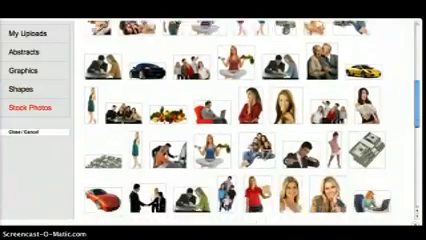
scroll("down", 3)
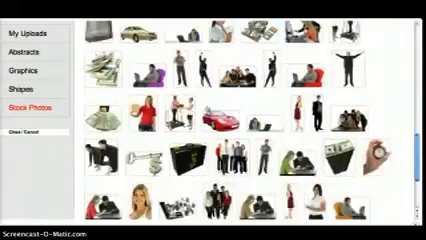
scroll("down", 3)
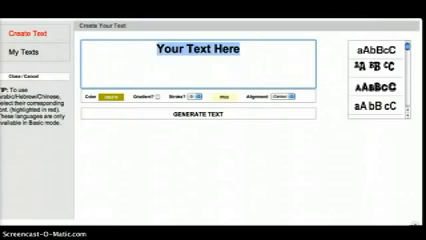
Step: Enter 'It's Easy' as the heading text for the cover
type("It's E")
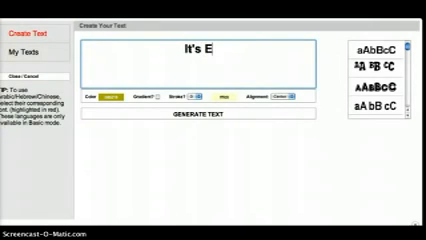
type("asy")
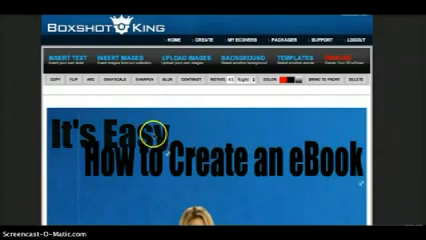
scroll("down", 3)
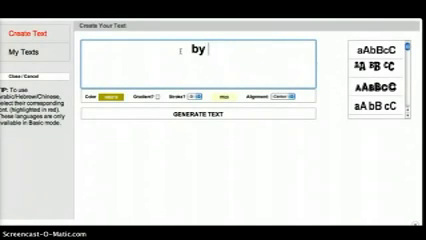
Step: Enter the author byline 'by Udey Johnson' in the text creator
type("Udey")
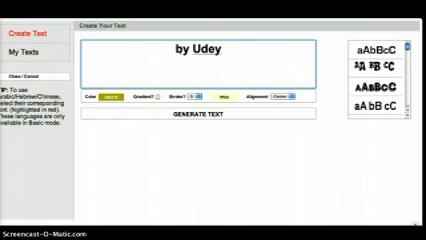
type("Johnson")
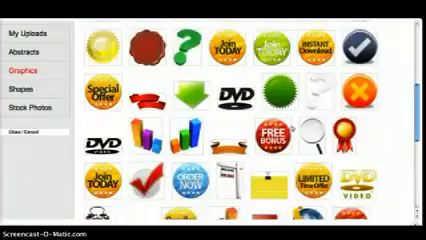
Step: Scroll through the badge and icon graphics library
scroll("down", 3)
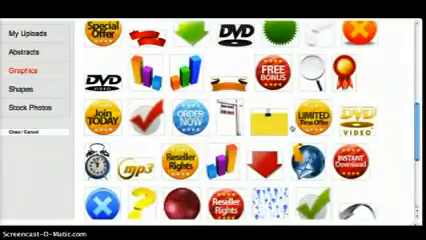
scroll("down", 3)
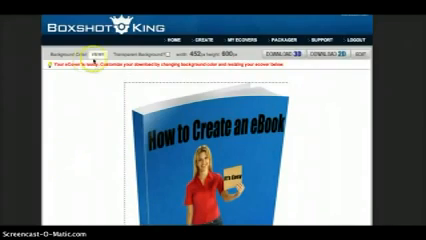
Step: Render the 'How to Create an eBook' cover as a finished 3D book
left_click(84, 54)
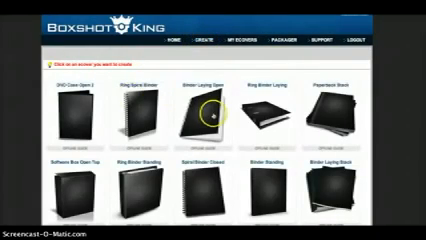
Step: Scroll the gallery of blank book and box shapes for the second cover
scroll("down", 3)
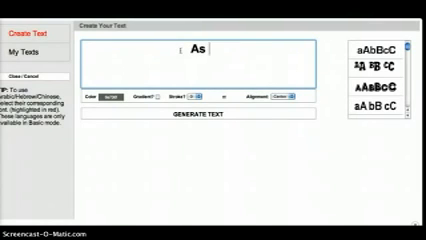
Step: Enter 'As Easy as a Day at the Beach', choose a font style and generate the styled text
type("Easy")
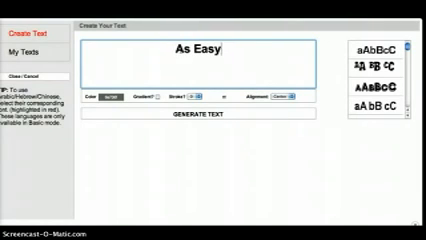
type("as a")
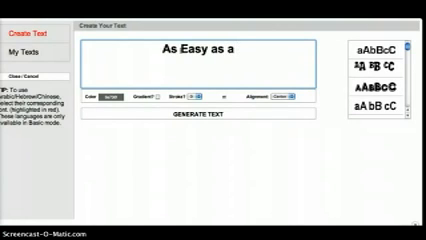
type("Day a")
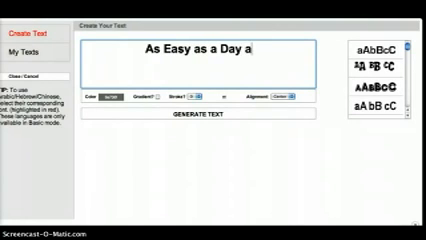
type("t the B")
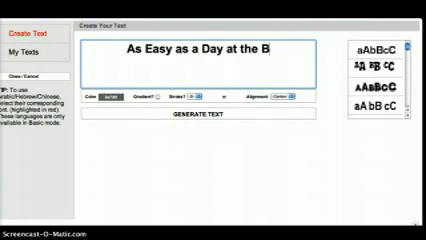
type("each")
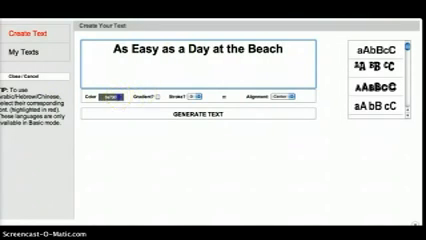
left_click(116, 96)
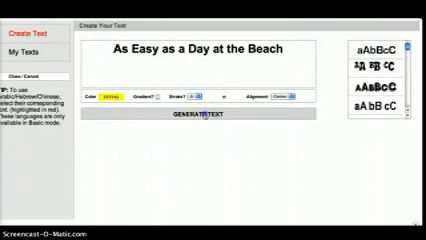
left_click(212, 118)
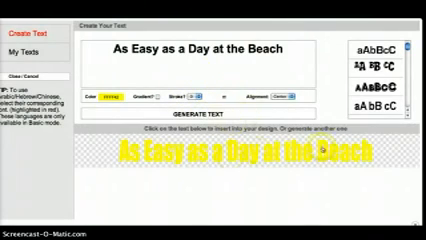